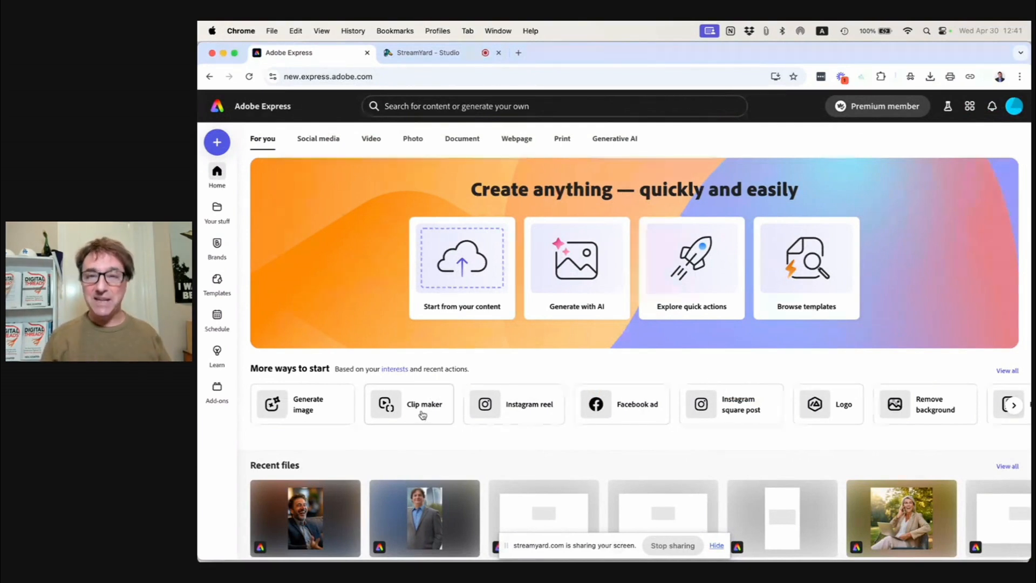
- Launch the Clip maker tool from More ways to start on the home page
{"action": "left_click", "coordinate": [408, 404]}
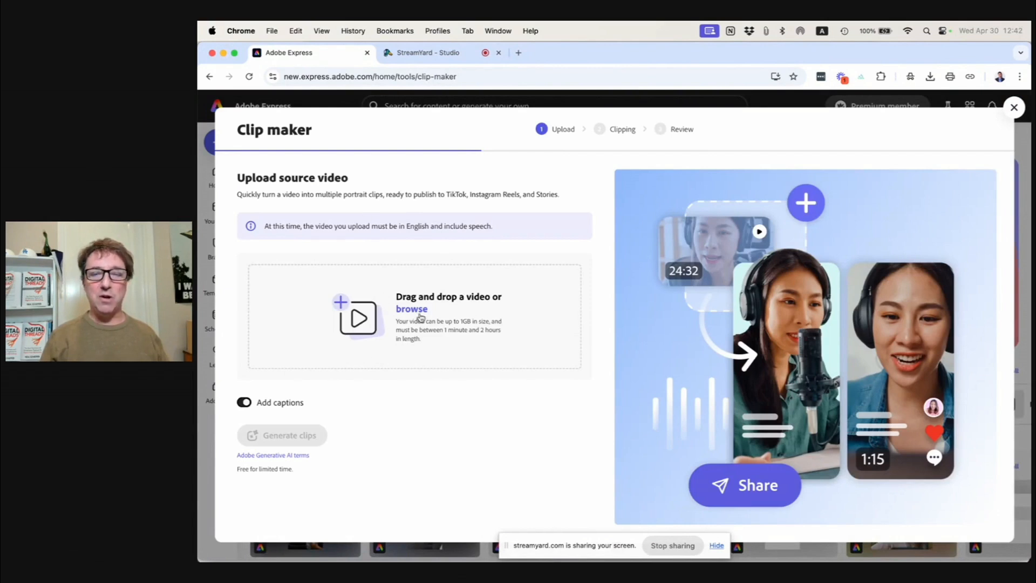
- Upload the 33-minute influencer marketing interview .mp4 and generate captioned portrait clips
{"action": "left_click", "coordinate": [411, 309]}
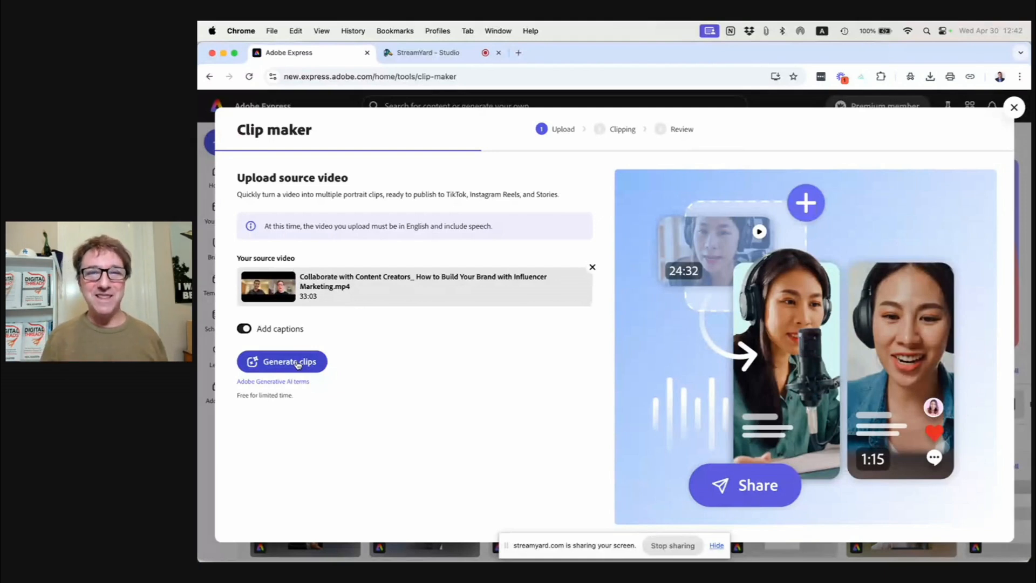
{"action": "left_click", "coordinate": [281, 362]}
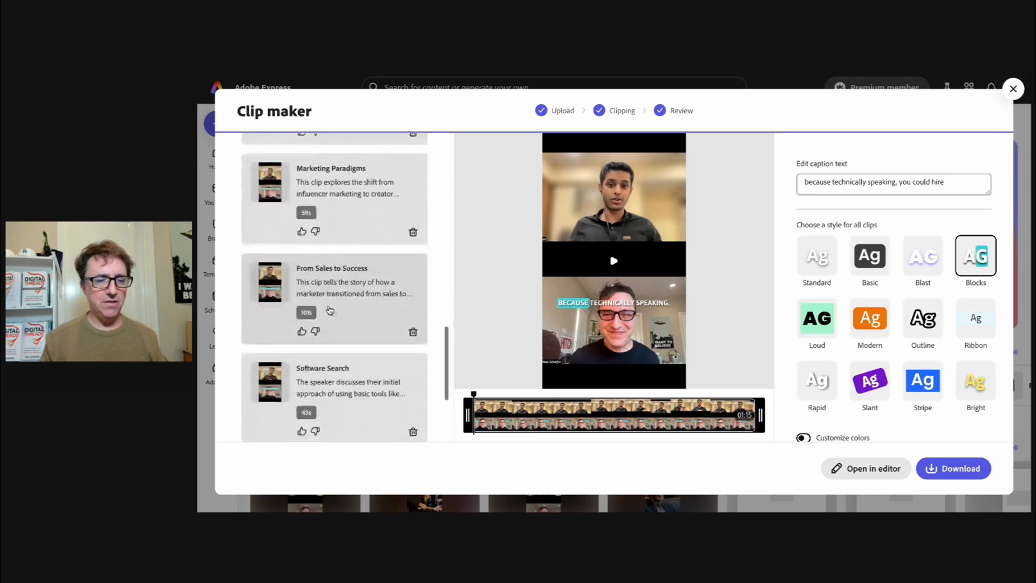
{"action": "scroll", "scroll_direction": "down", "scroll_amount": 3}
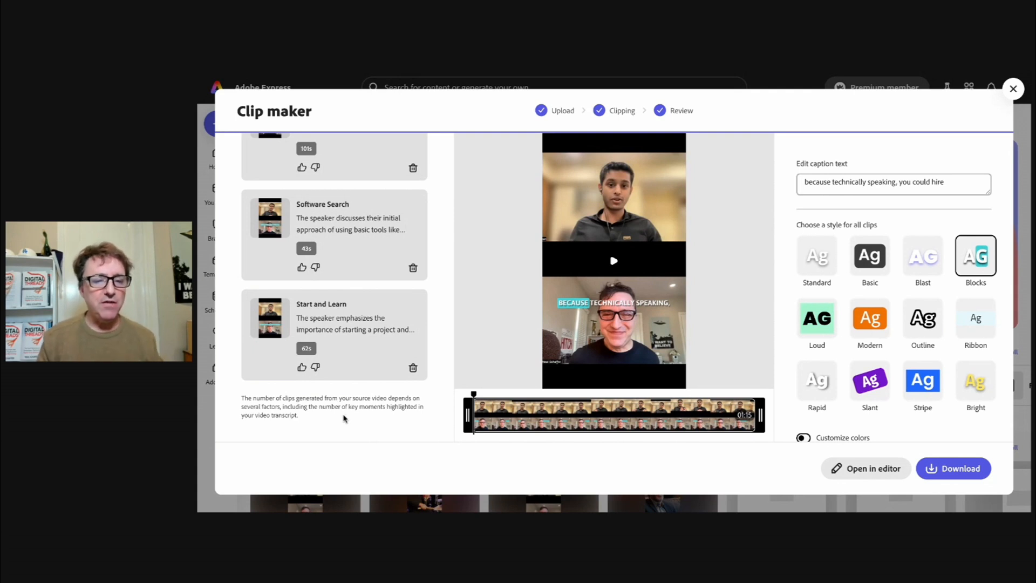
{"action": "mouse_move", "coordinate": [335, 422]}
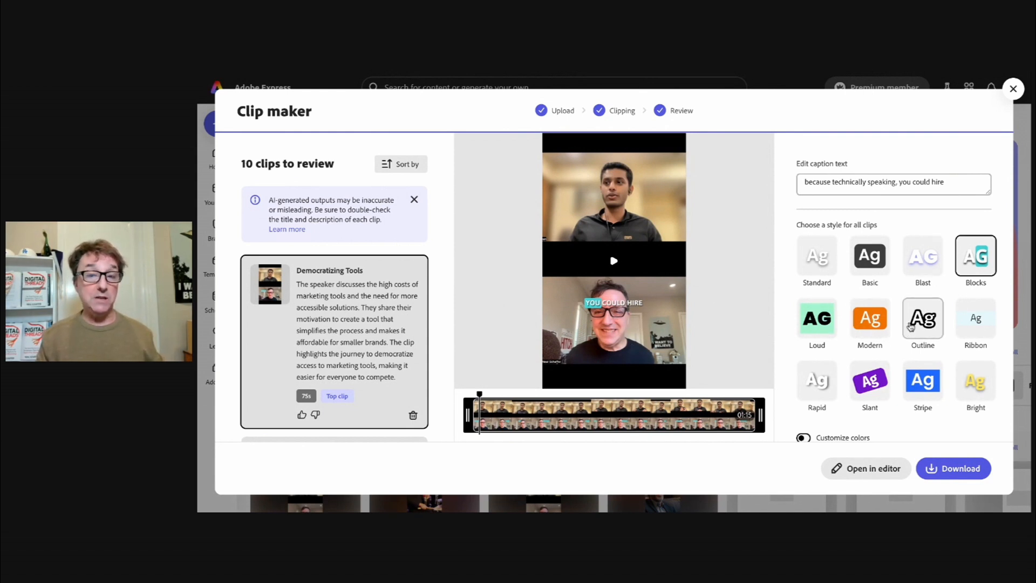
- Apply the blue Stripe caption style to all ten clips, checking the Democratizing Tools preview
{"action": "left_click", "coordinate": [922, 380]}
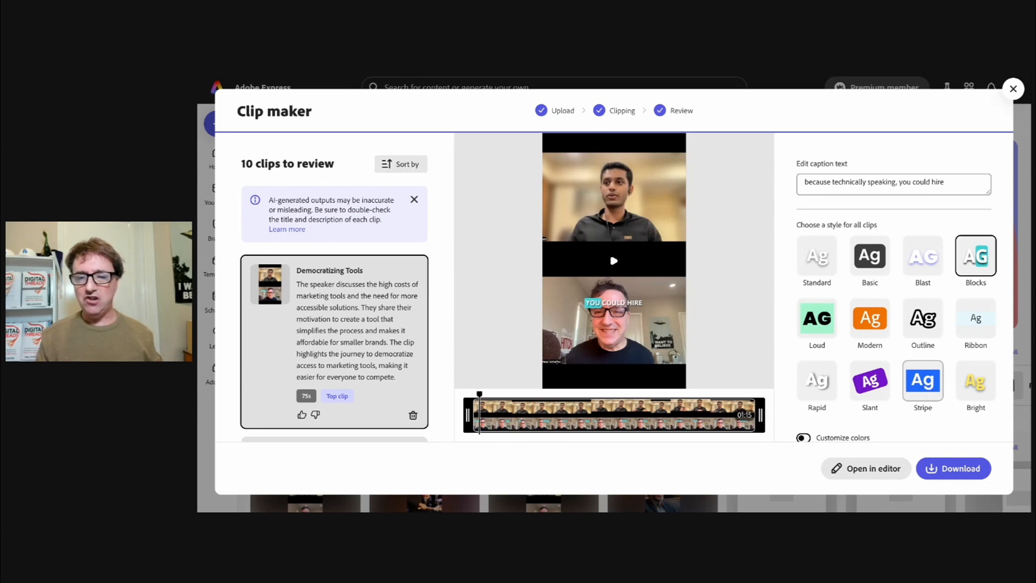
{"action": "left_click", "coordinate": [613, 260]}
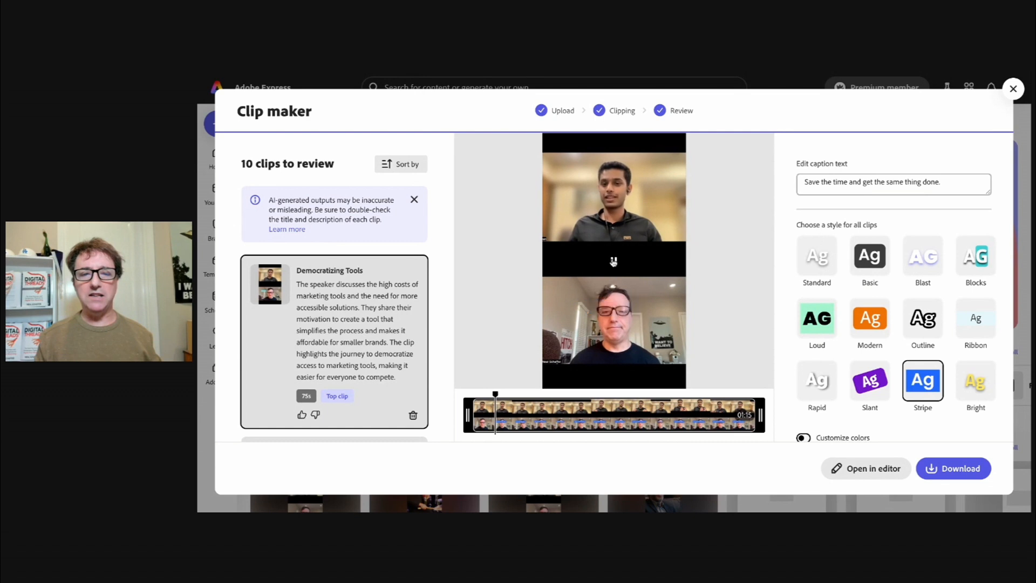
{"action": "left_click", "coordinate": [612, 261]}
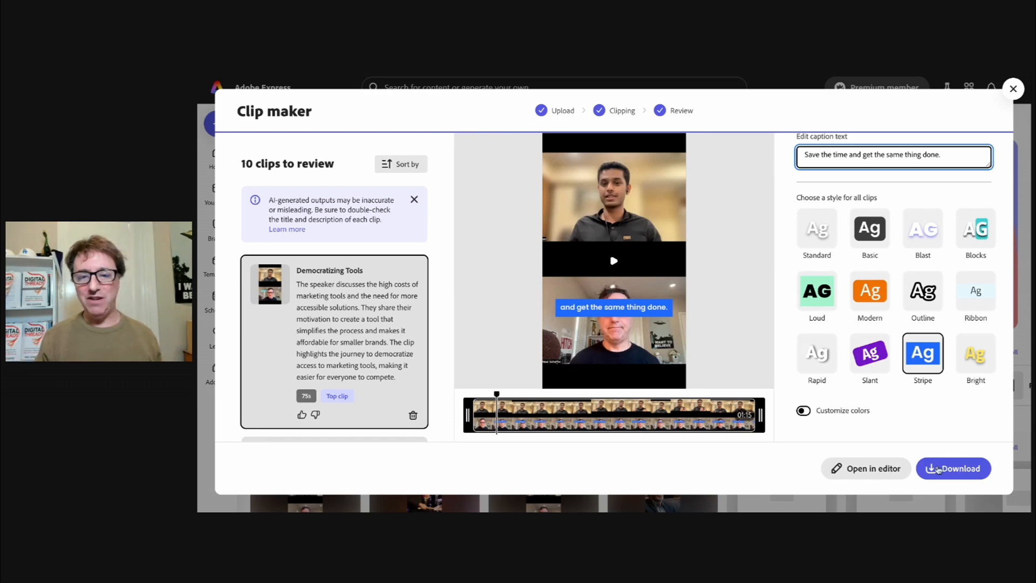
- Open Democratizing Tools in the editor and show its 1:15 timeline with layer timing
{"action": "left_click", "coordinate": [954, 468]}
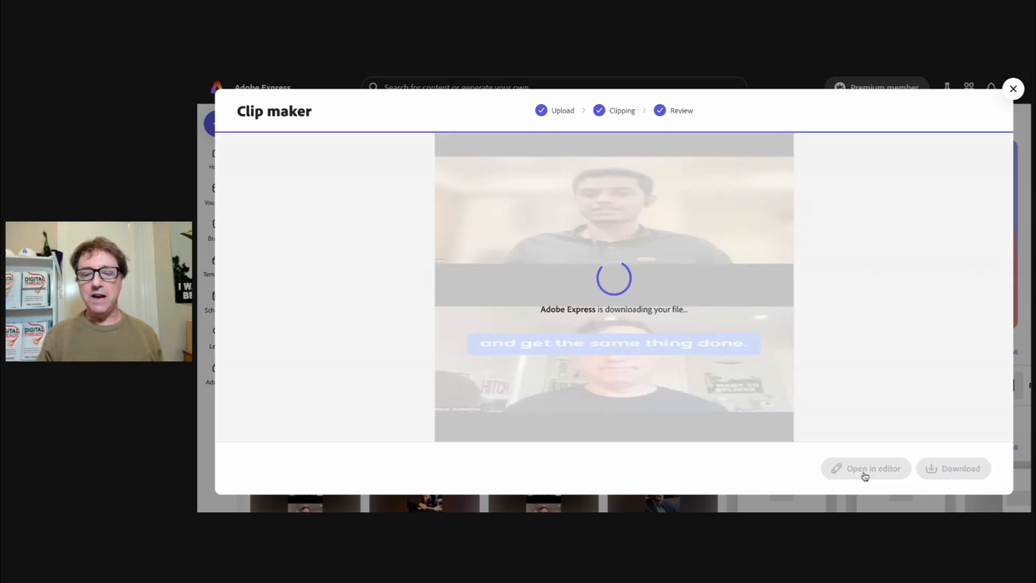
{"action": "left_click", "coordinate": [865, 468]}
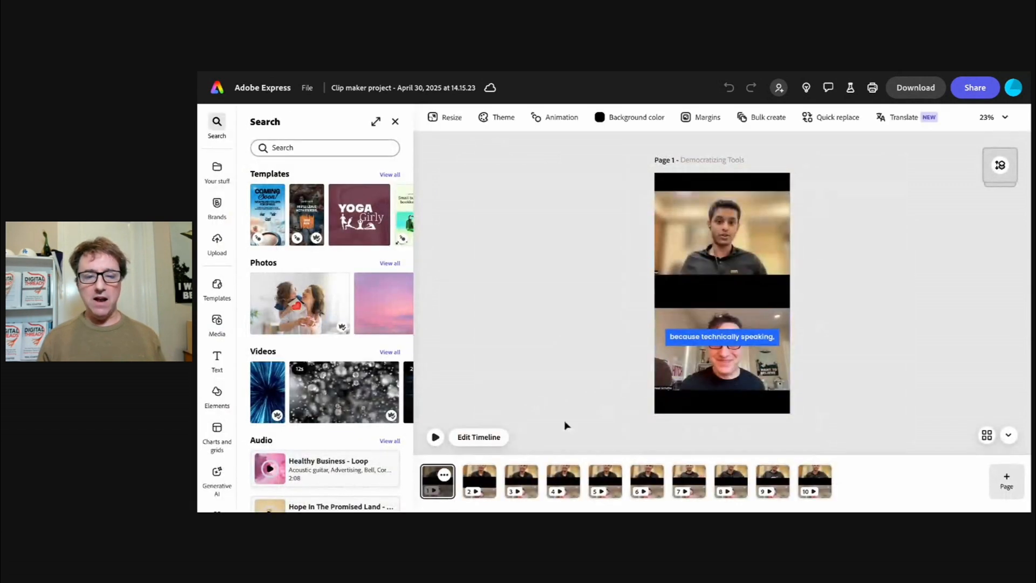
{"action": "left_click", "coordinate": [479, 437]}
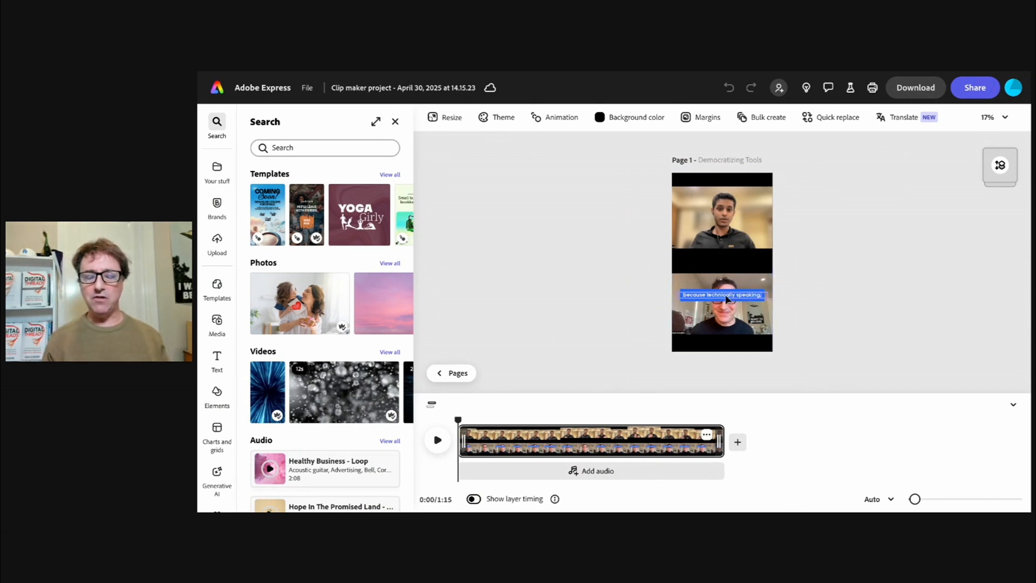
{"action": "left_click_drag", "start_coordinate": [721, 295], "coordinate": [722, 261]}
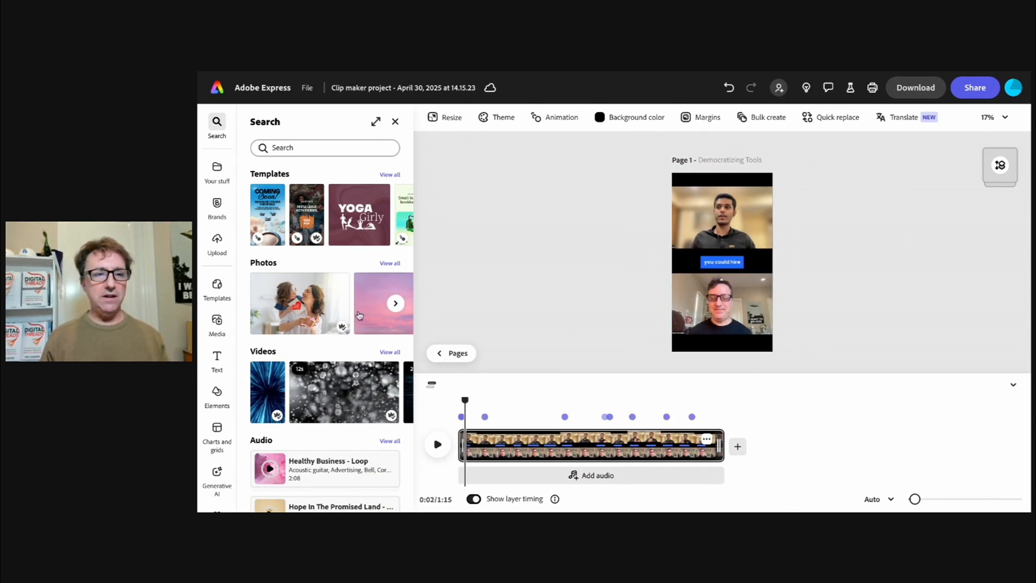
{"action": "mouse_move", "coordinate": [217, 287]}
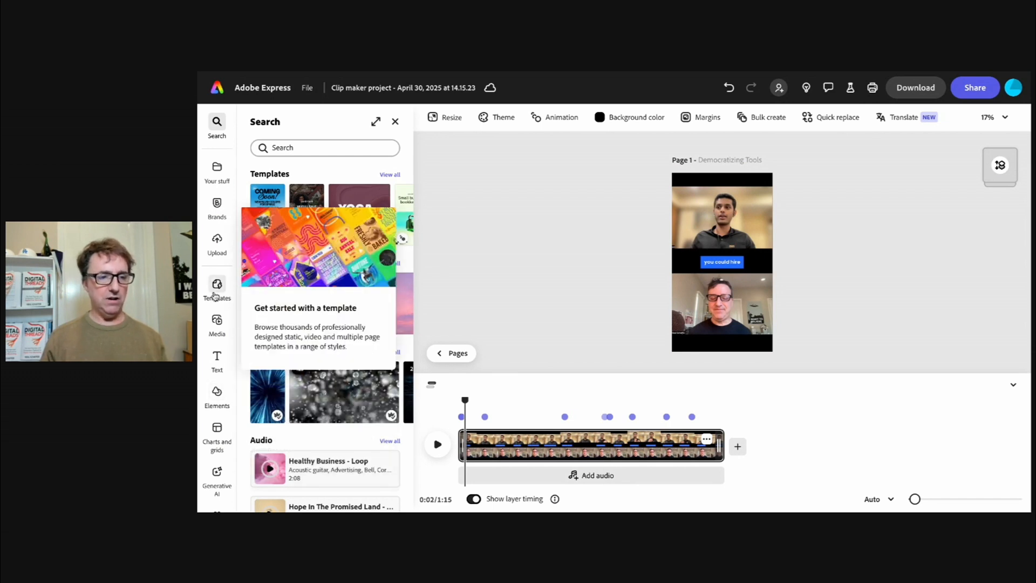
- Add the Acoustic track 'Gentle Daydreams - Loop A' beneath the clip
{"action": "left_click", "coordinate": [217, 301]}
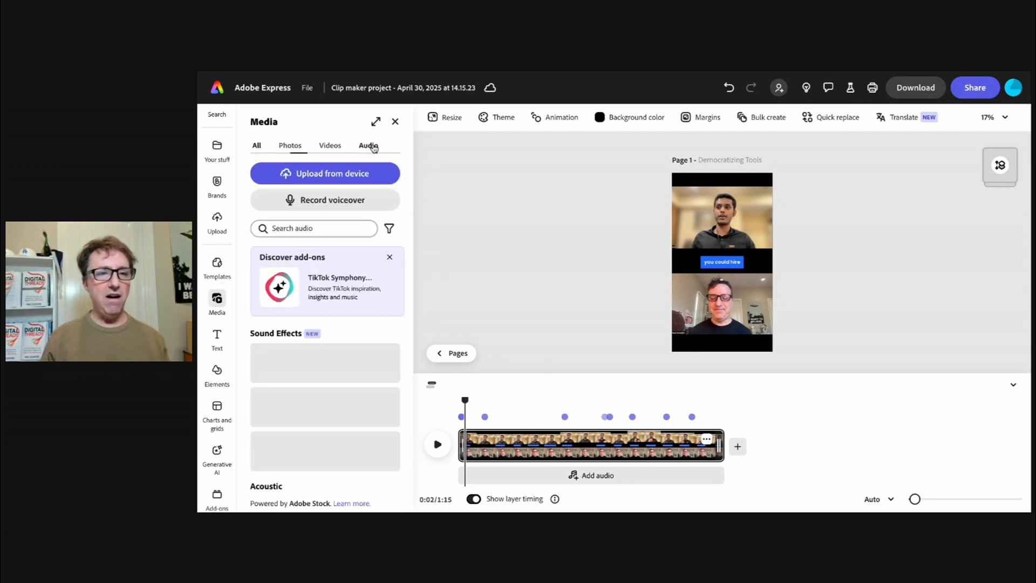
{"action": "left_click", "coordinate": [368, 145]}
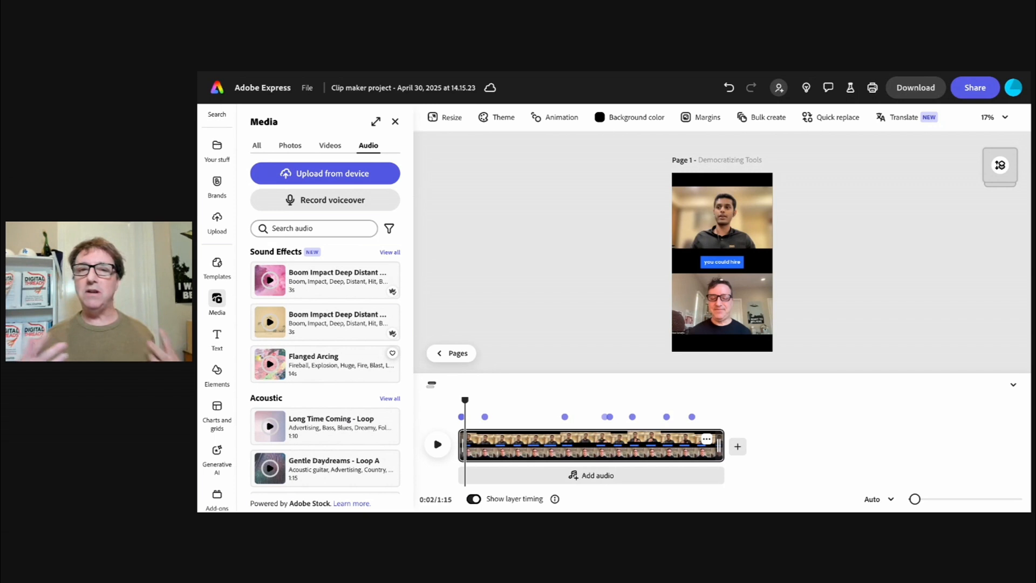
{"action": "scroll", "scroll_direction": "down", "scroll_amount": 3}
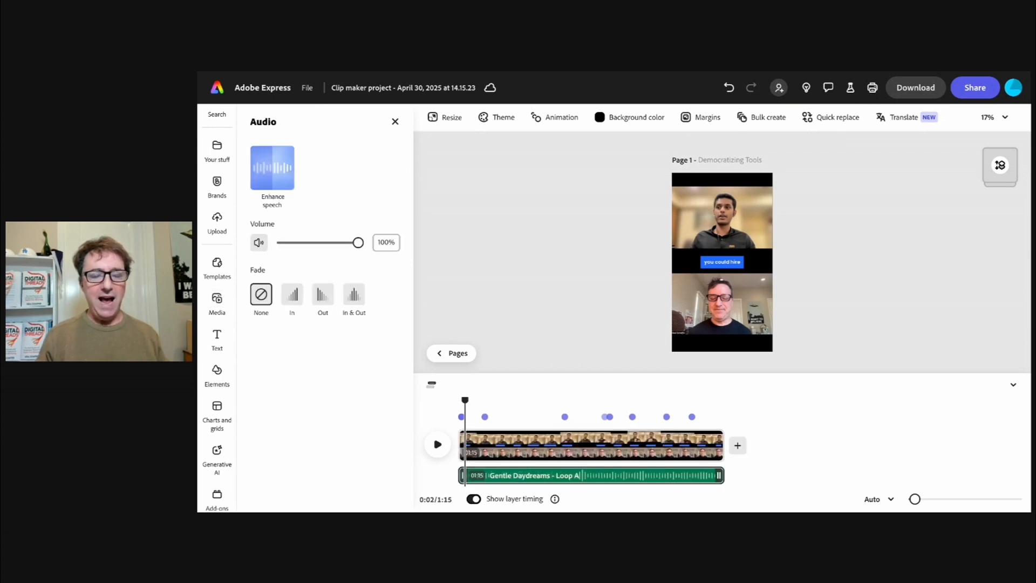
{"action": "mouse_move", "coordinate": [327, 343]}
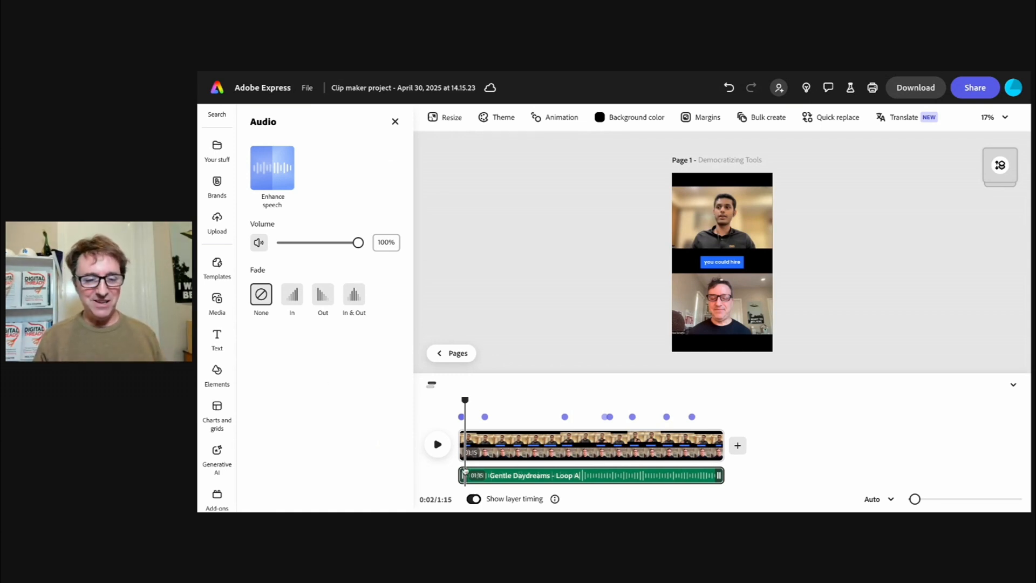
- Set the Gentle Daydreams volume to 3% with a 2-second fade in and out
{"action": "left_click", "coordinate": [437, 444]}
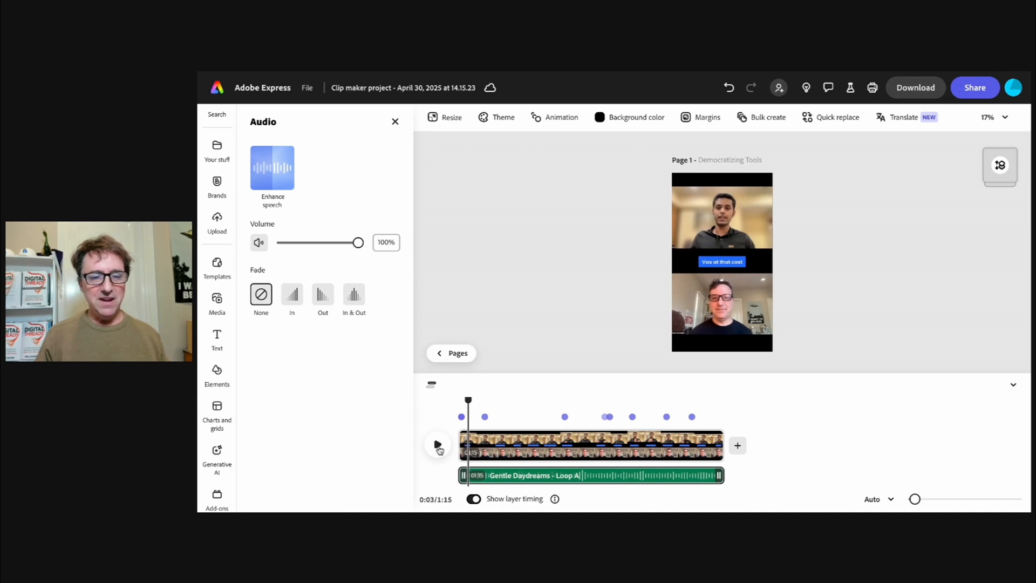
{"action": "left_click_drag", "start_coordinate": [359, 242], "coordinate": [300, 243]}
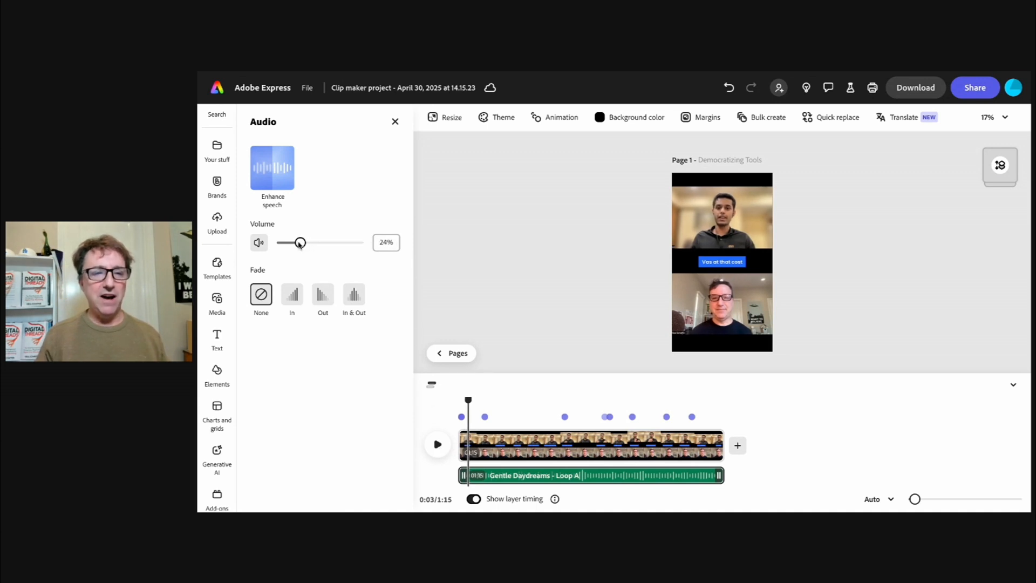
{"action": "left_click_drag", "start_coordinate": [298, 241], "coordinate": [283, 242]}
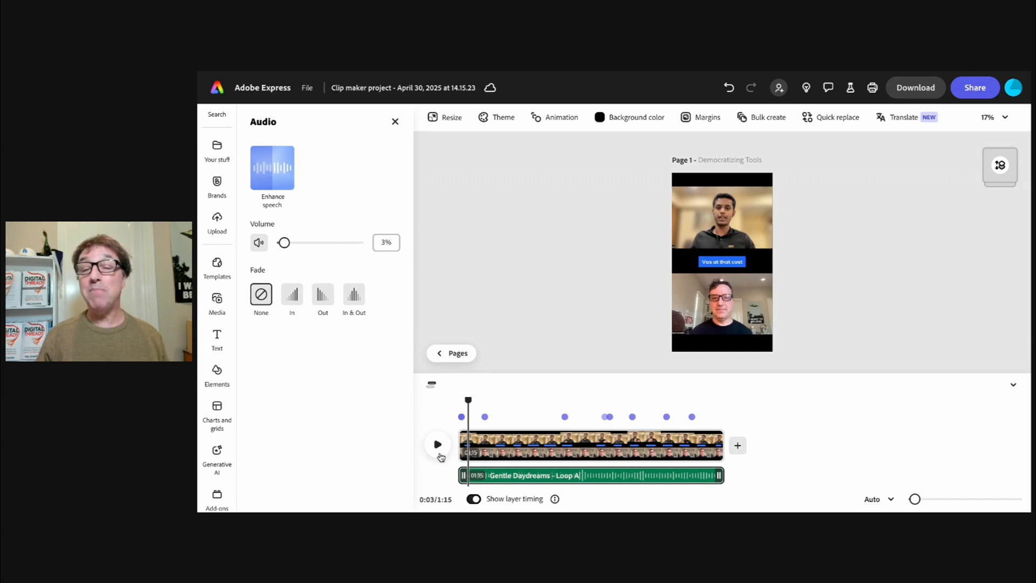
{"action": "left_click", "coordinate": [438, 444]}
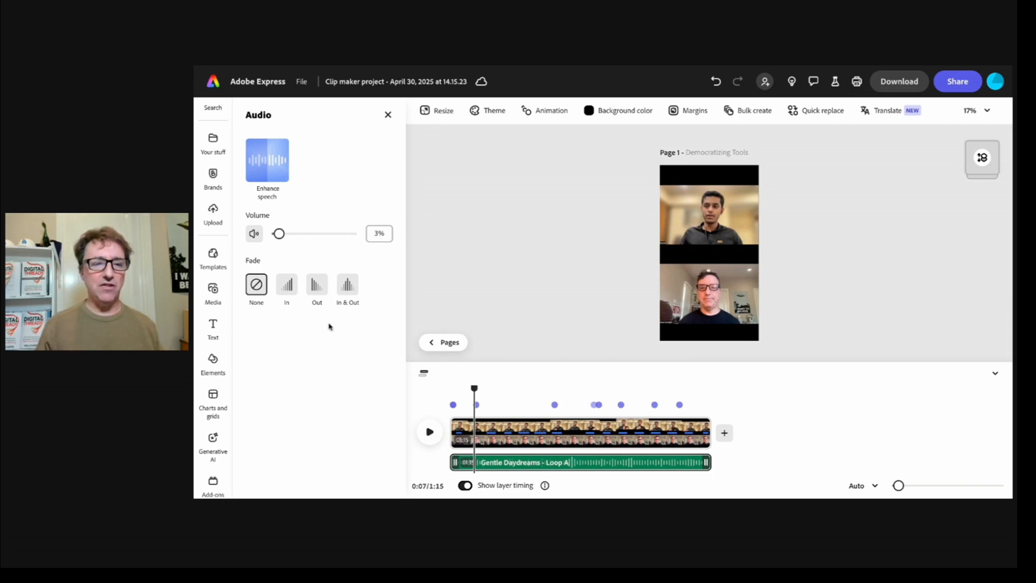
{"action": "left_click", "coordinate": [347, 284]}
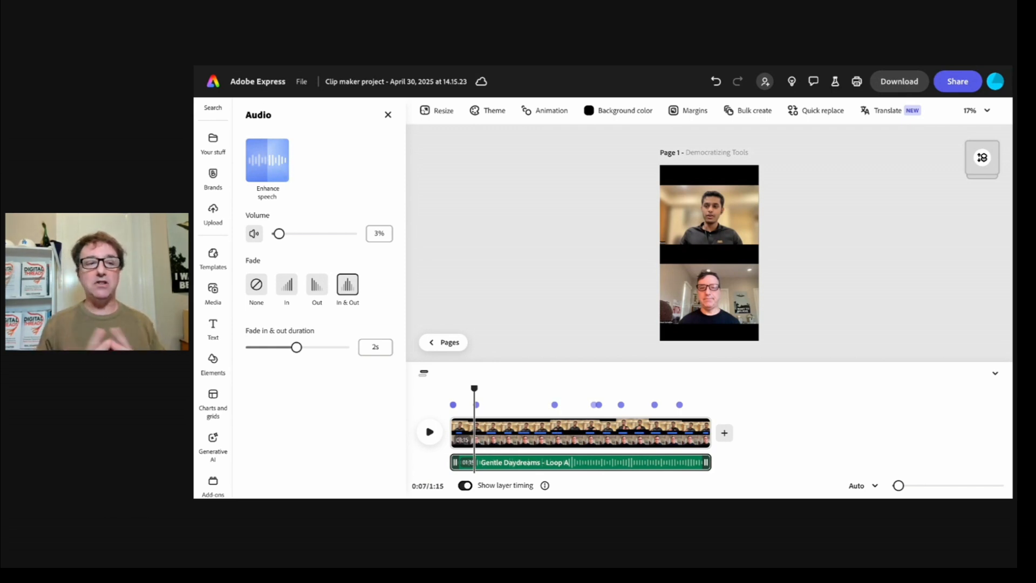
{"action": "mouse_move", "coordinate": [268, 161]}
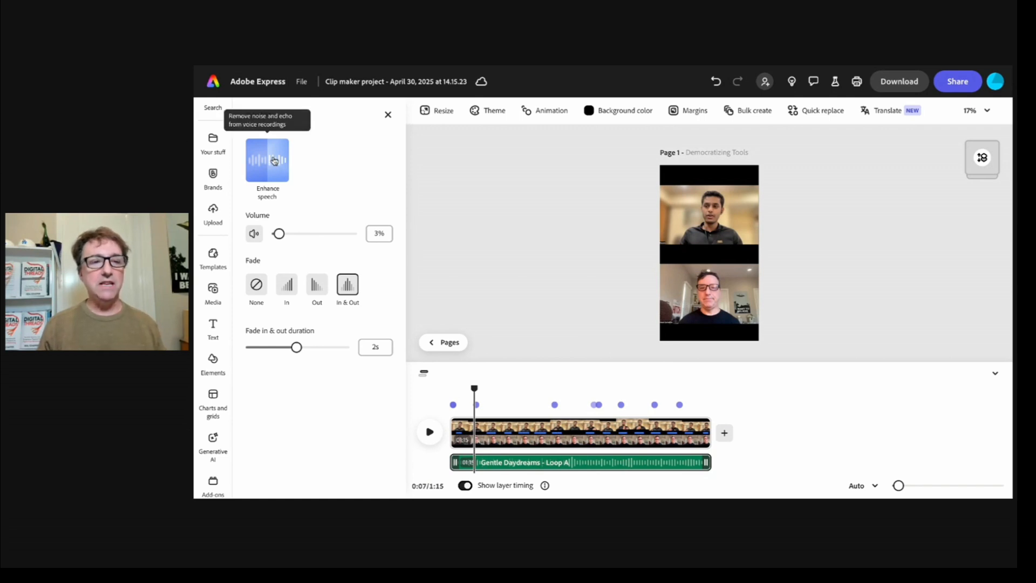
- Remove noise and echo from the audio and play back the result
{"action": "left_click", "coordinate": [268, 159]}
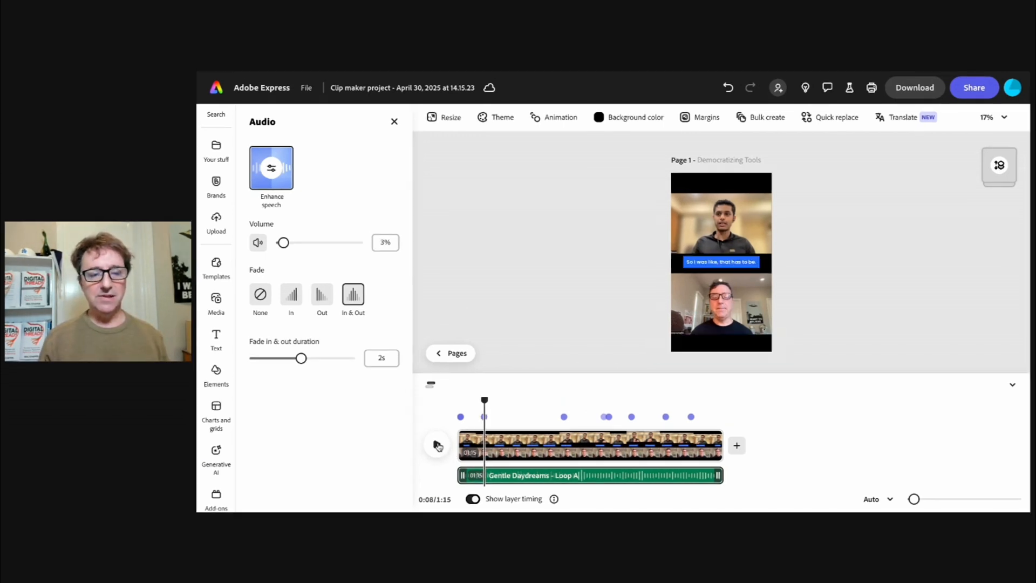
{"action": "left_click", "coordinate": [436, 444]}
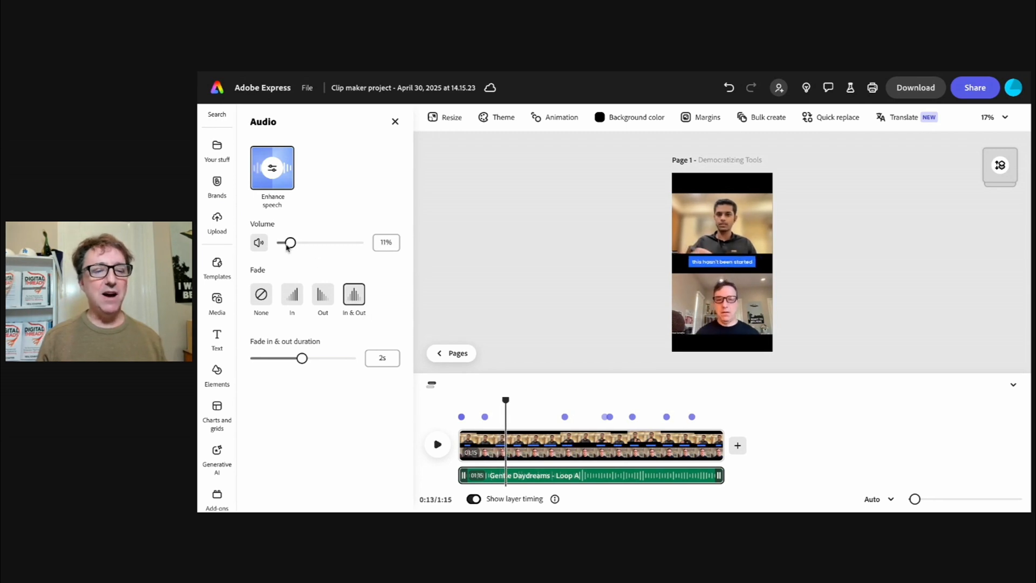
{"action": "left_click", "coordinate": [437, 444]}
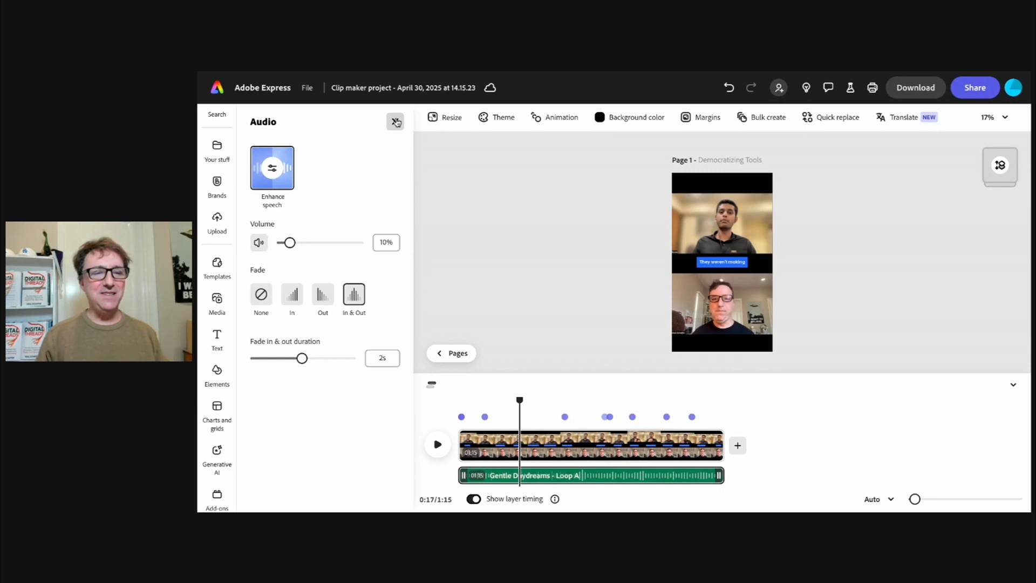
- Search all media for 'new' and add the New! sticker image over the clip
{"action": "left_click", "coordinate": [217, 303]}
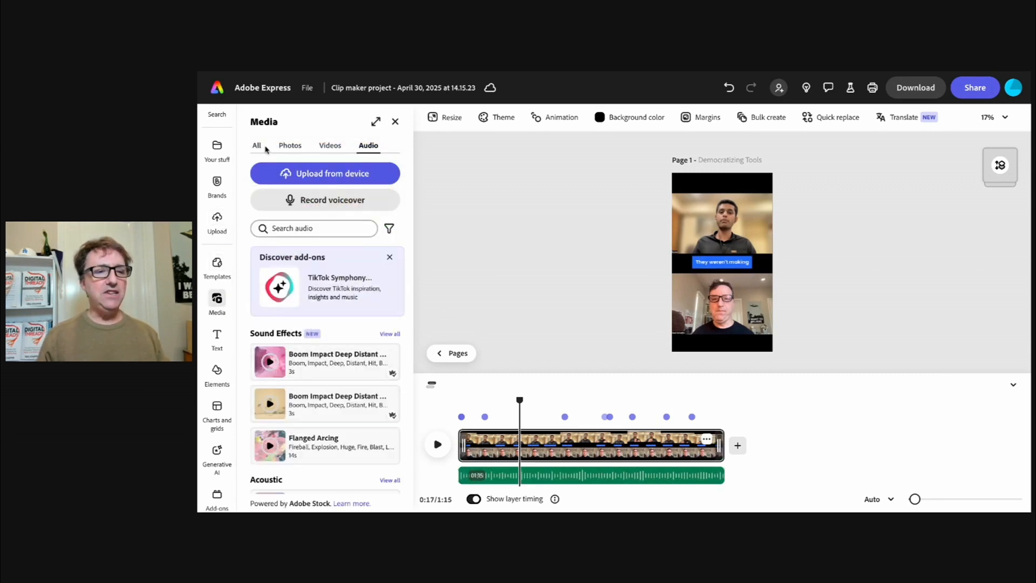
{"action": "left_click", "coordinate": [257, 145]}
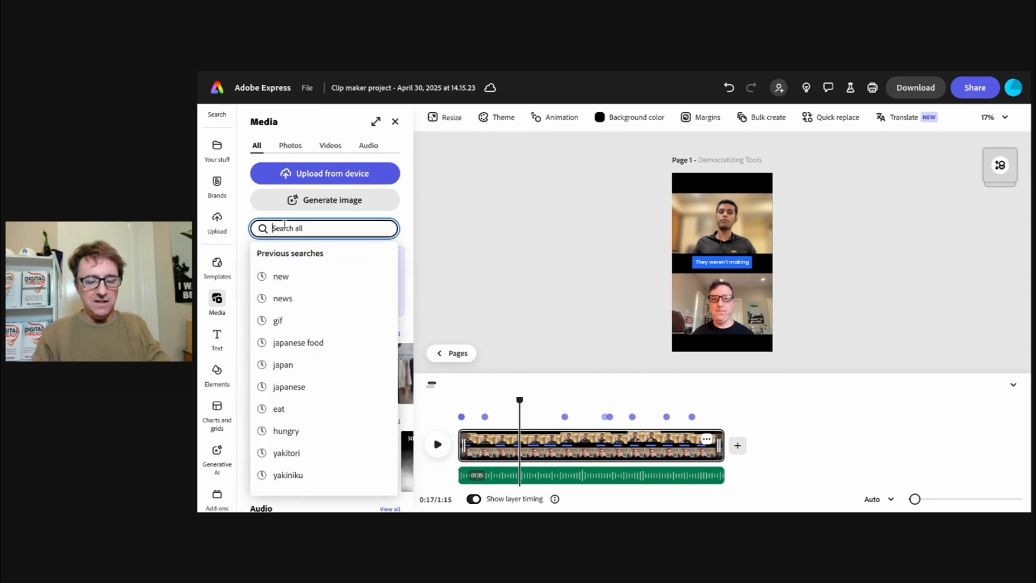
{"action": "type", "text": "new"}
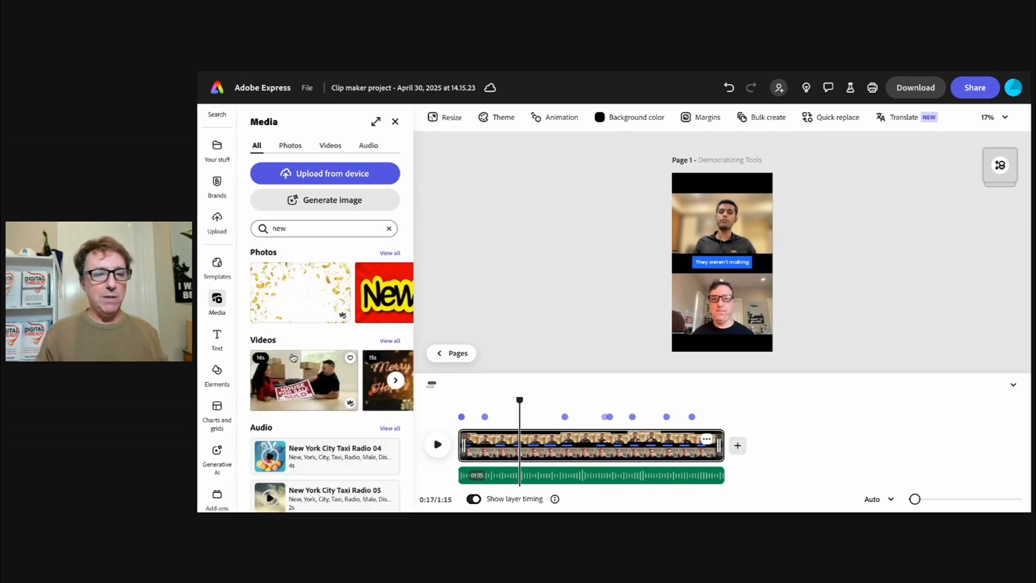
{"action": "left_click", "coordinate": [289, 145]}
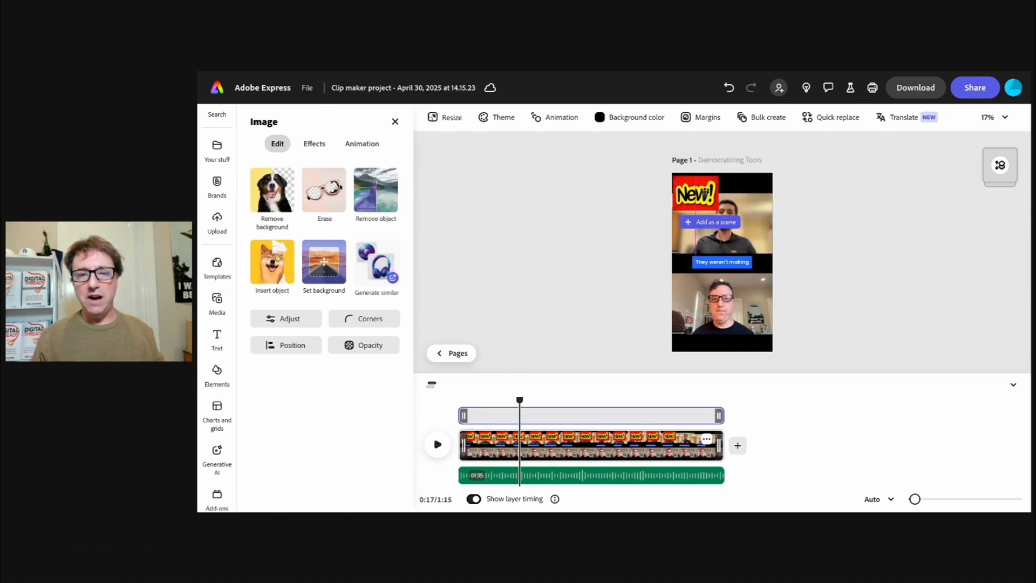
- Shrink the New! sticker, trim it to the clip's start, and add a Bungee entrance
{"action": "left_click", "coordinate": [697, 192]}
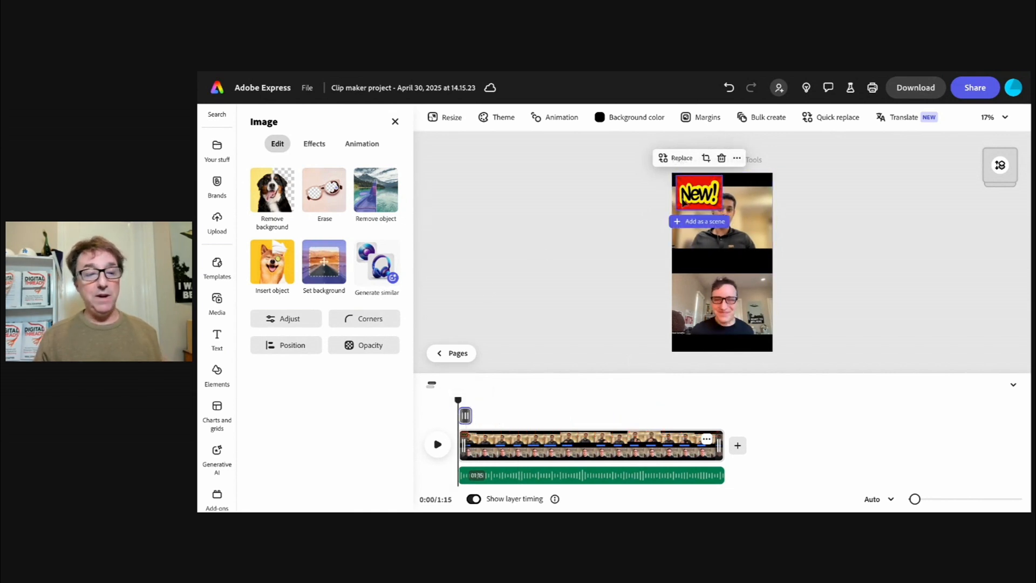
{"action": "left_click", "coordinate": [361, 144]}
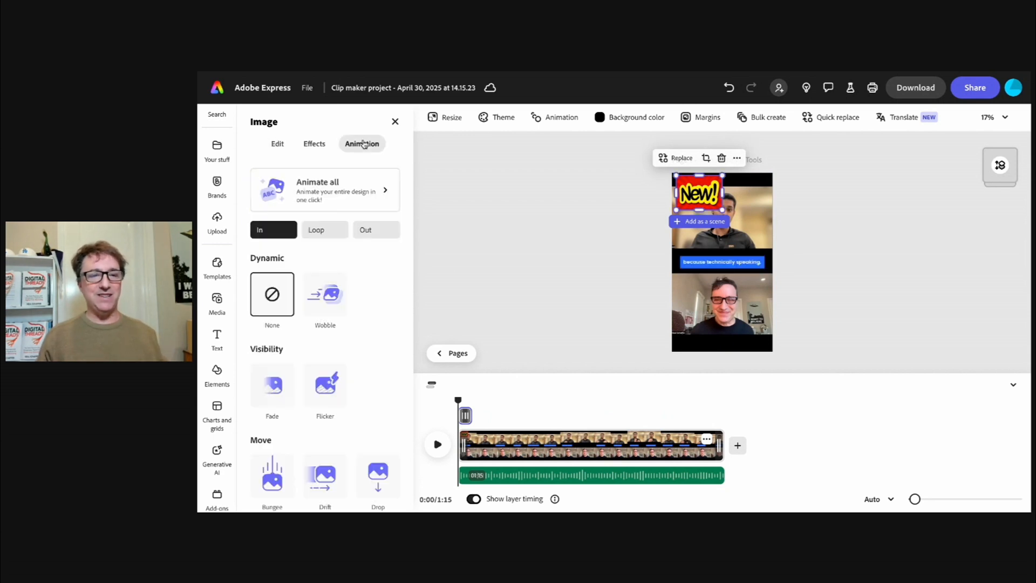
{"action": "left_click", "coordinate": [271, 422]}
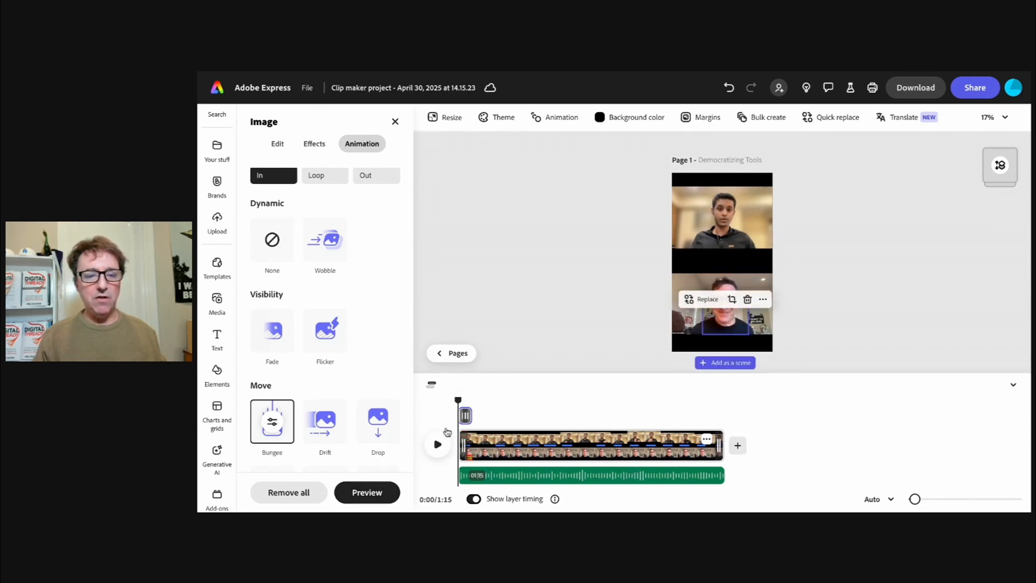
{"action": "left_click", "coordinate": [436, 444]}
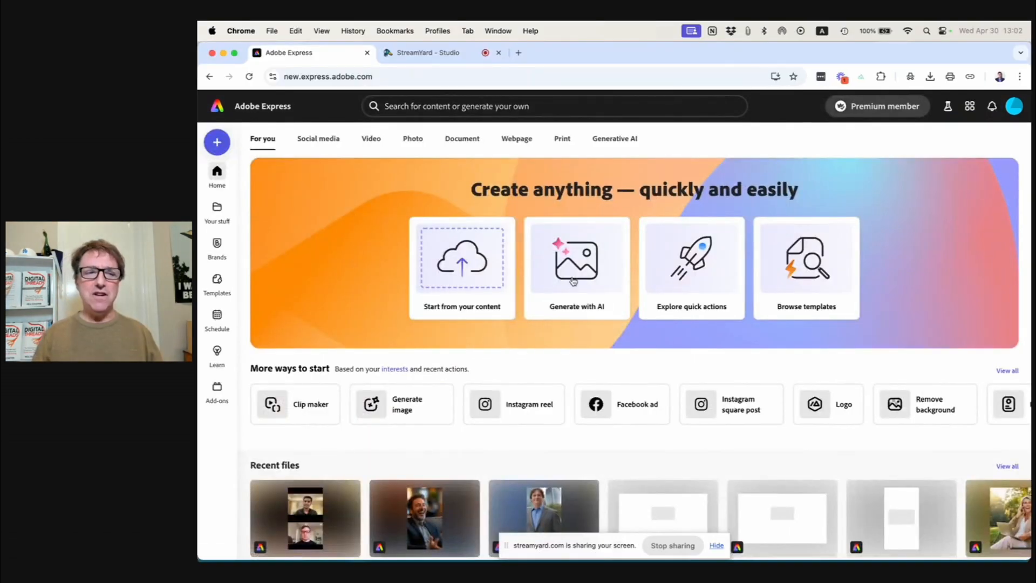
{"action": "mouse_move", "coordinate": [576, 265]}
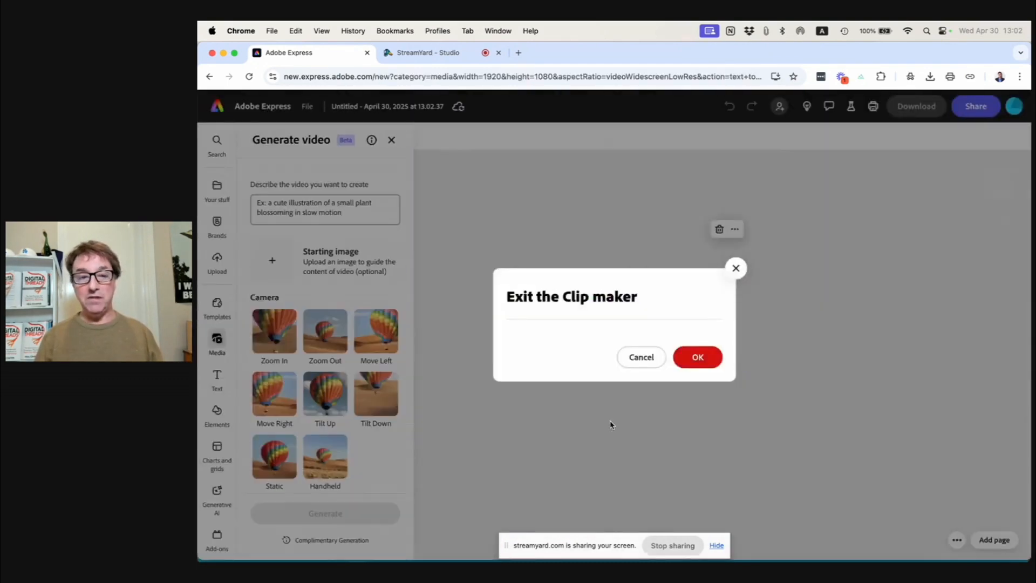
- Exit the Clip maker and resize the new design to a 1080×1920 Instagram story
{"action": "left_click", "coordinate": [697, 357]}
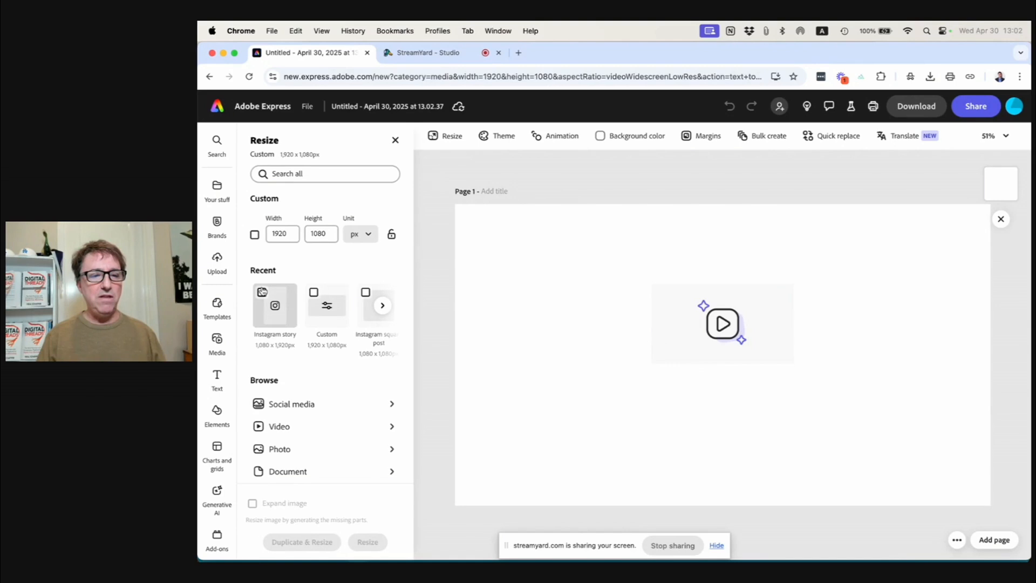
{"action": "left_click", "coordinate": [262, 292]}
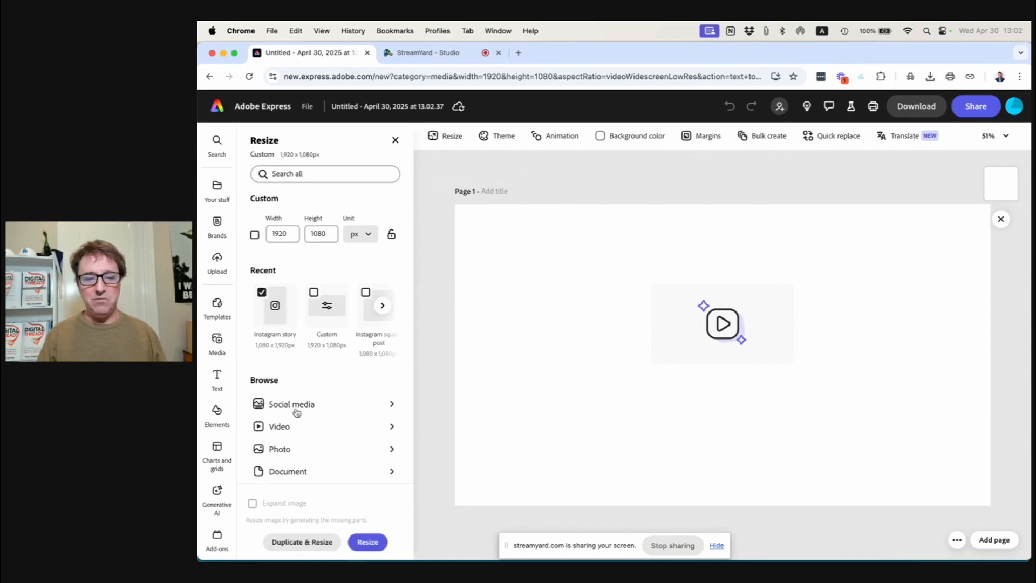
{"action": "left_click", "coordinate": [274, 305]}
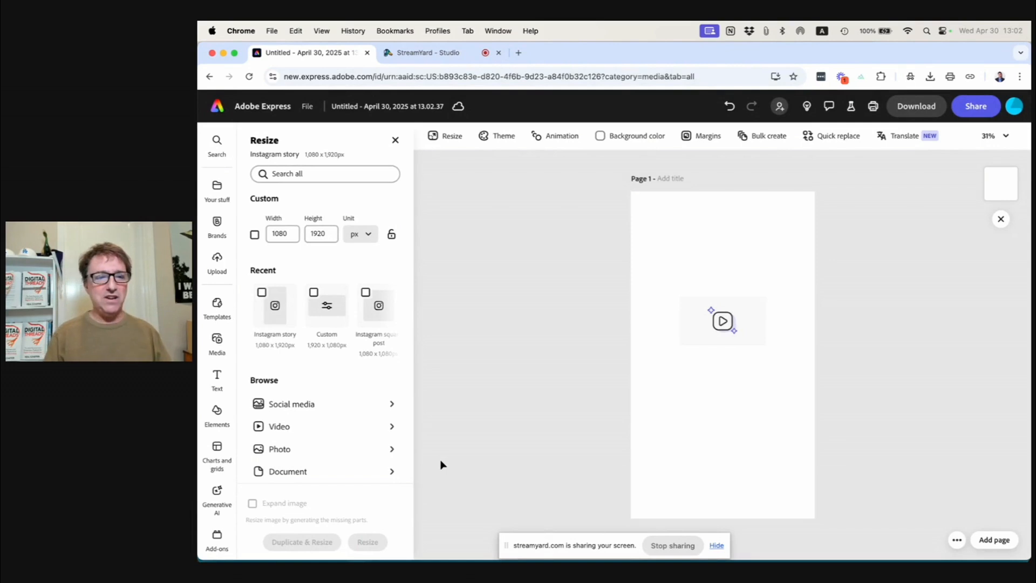
- Generate a portrait AI video of a man playing drums from a text prompt
{"action": "left_click", "coordinate": [722, 322]}
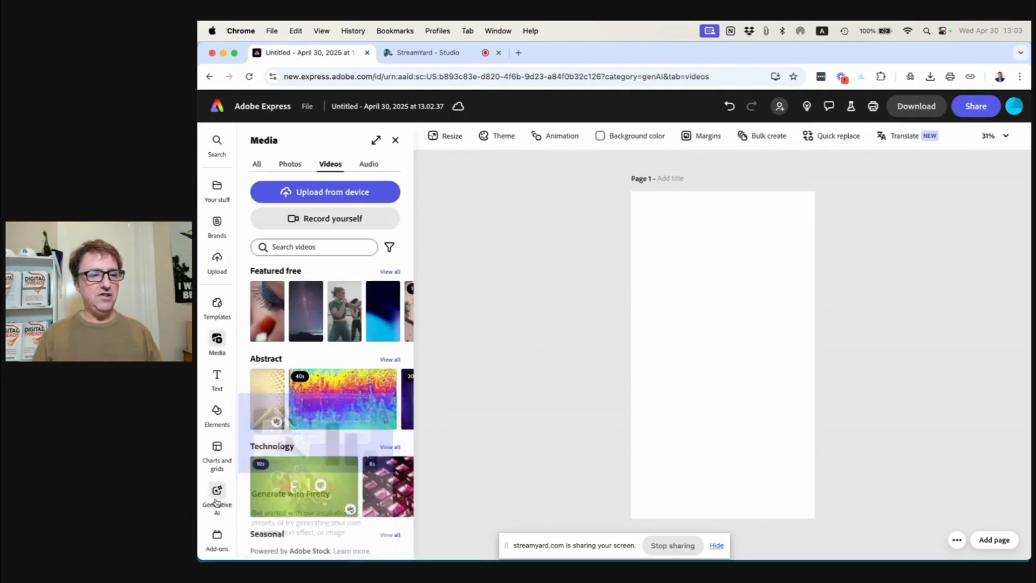
{"action": "left_click", "coordinate": [217, 496]}
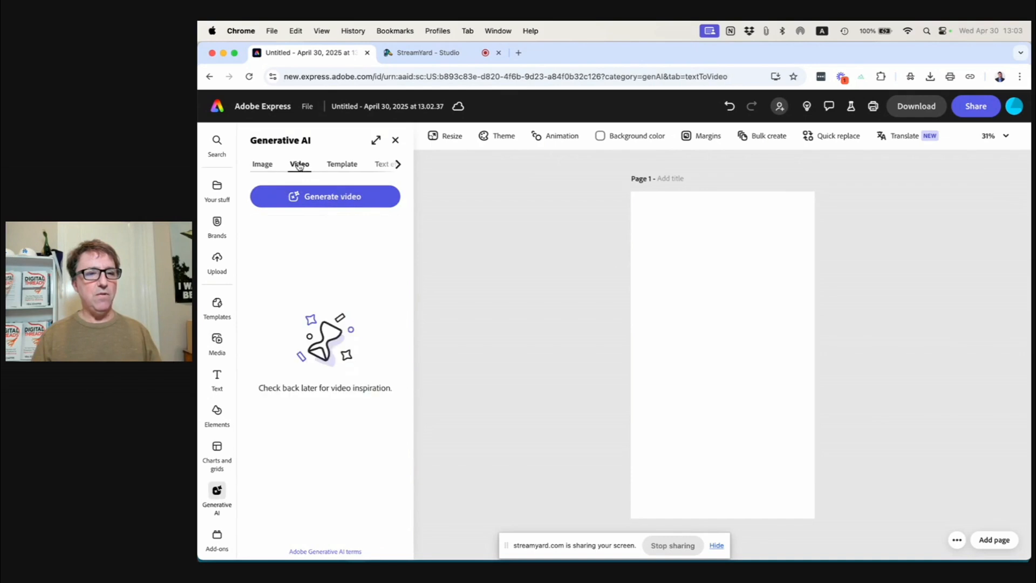
{"action": "left_click", "coordinate": [324, 197]}
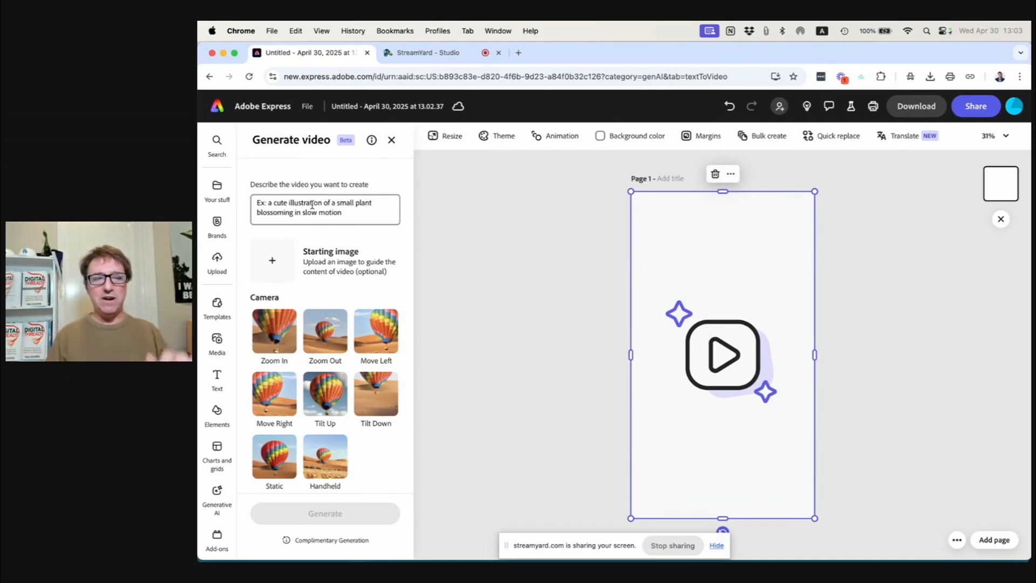
{"action": "type", "text": "A p"}
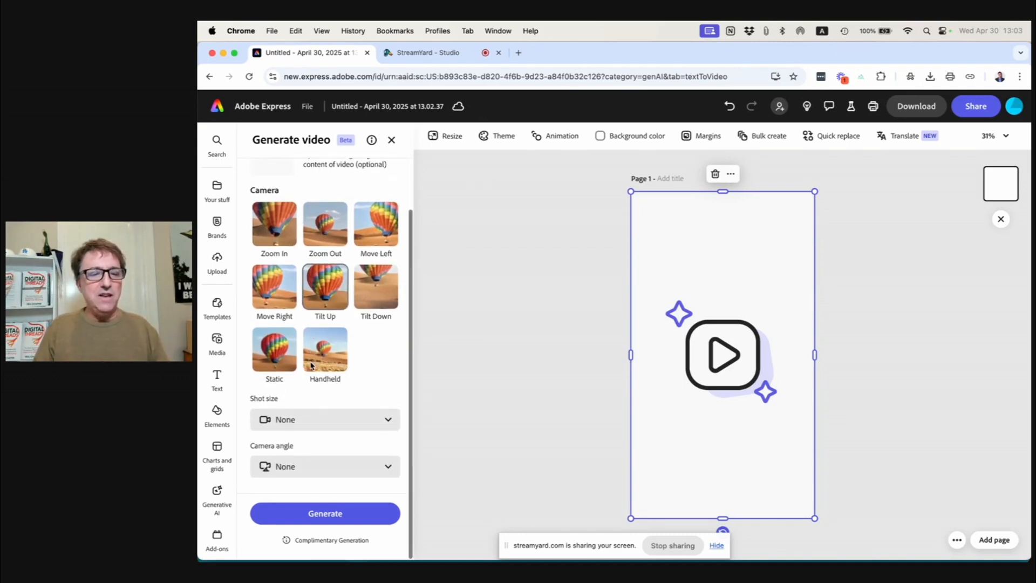
{"action": "left_click", "coordinate": [324, 513]}
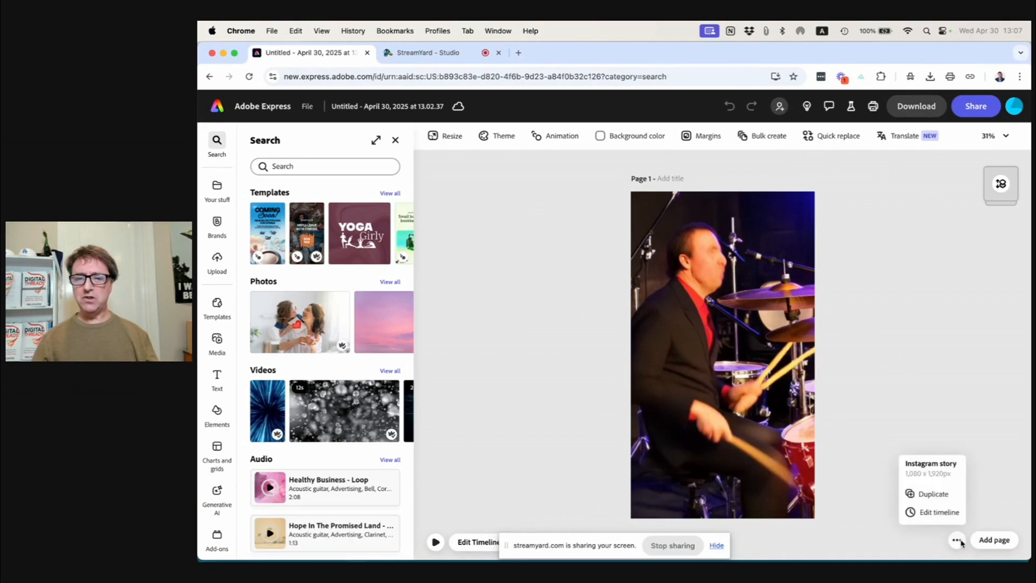
- Return to the Clip maker project tab showing the 'Democratizing Tools' page
{"action": "left_click", "coordinate": [916, 106]}
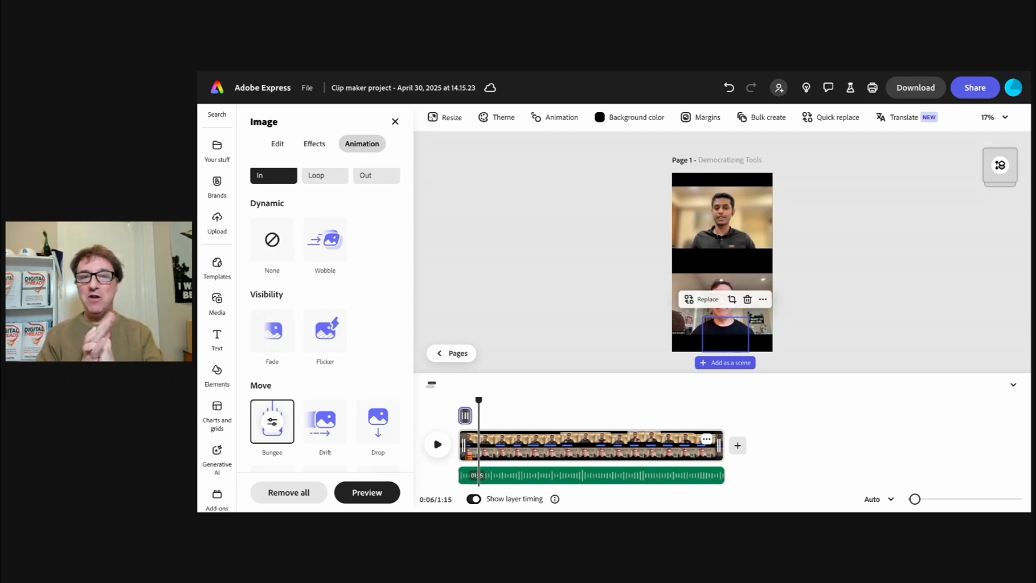
{"action": "mouse_move", "coordinate": [518, 210]}
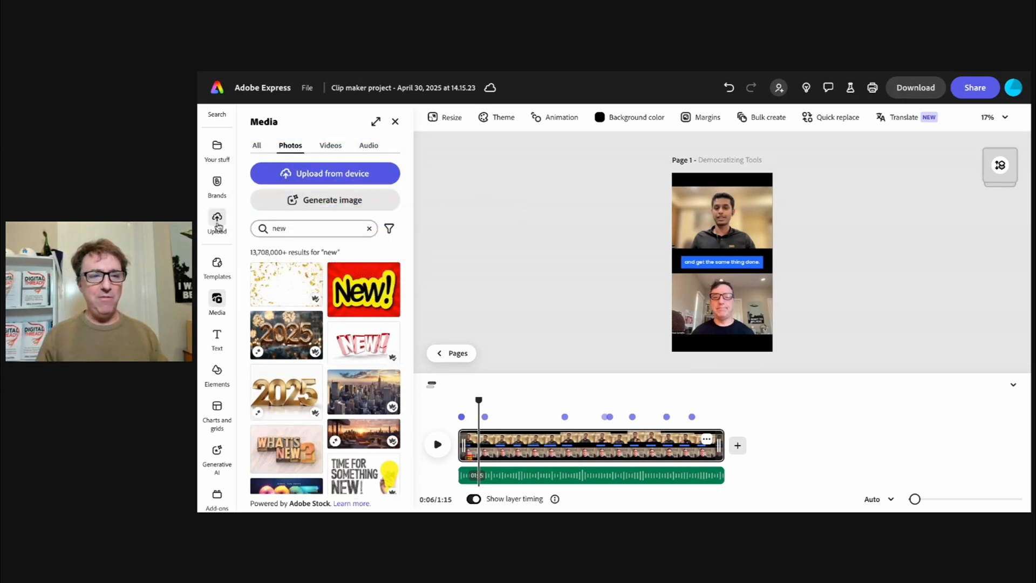
- Add the AI-generated drumming video as a B-roll layer around 0:34
{"action": "left_click", "coordinate": [466, 415]}
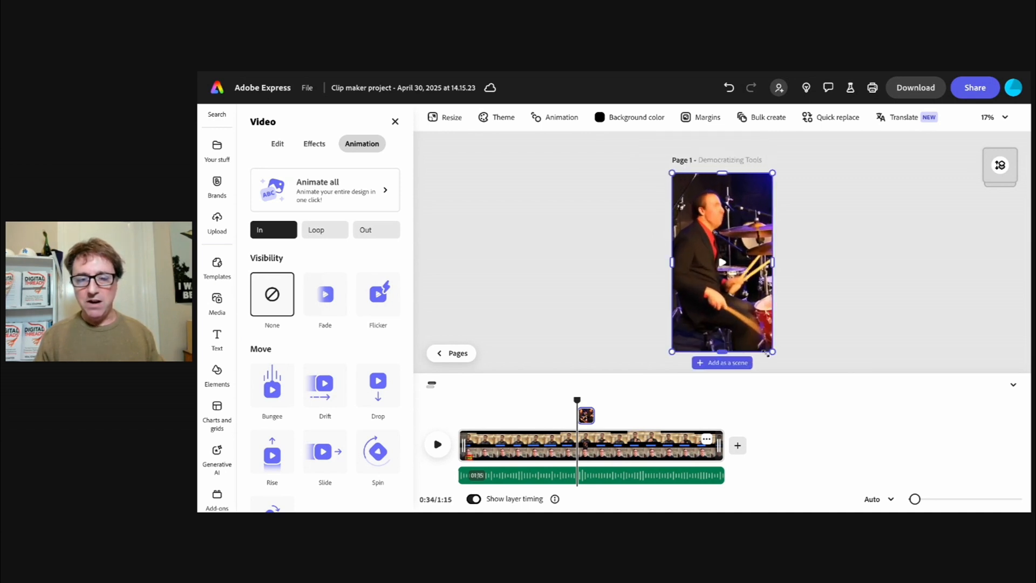
{"action": "left_click_drag", "start_coordinate": [576, 397], "coordinate": [558, 398]}
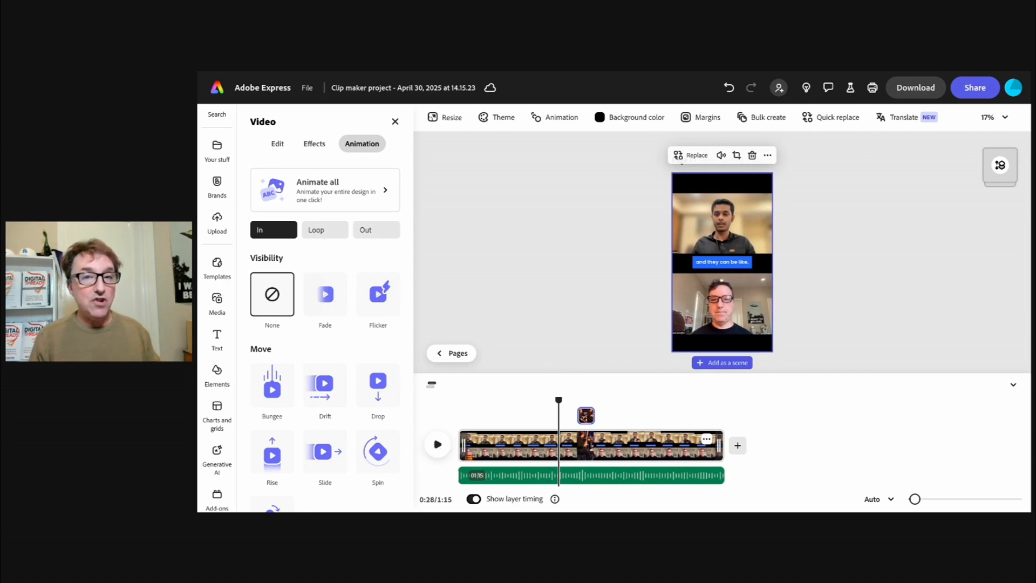
{"action": "left_click", "coordinate": [436, 444]}
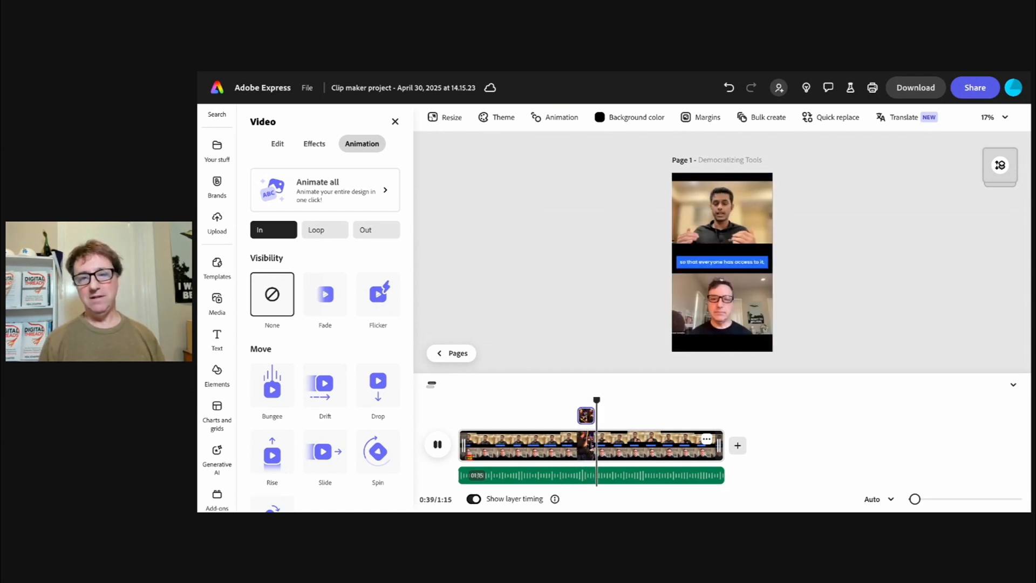
{"action": "left_click", "coordinate": [437, 444]}
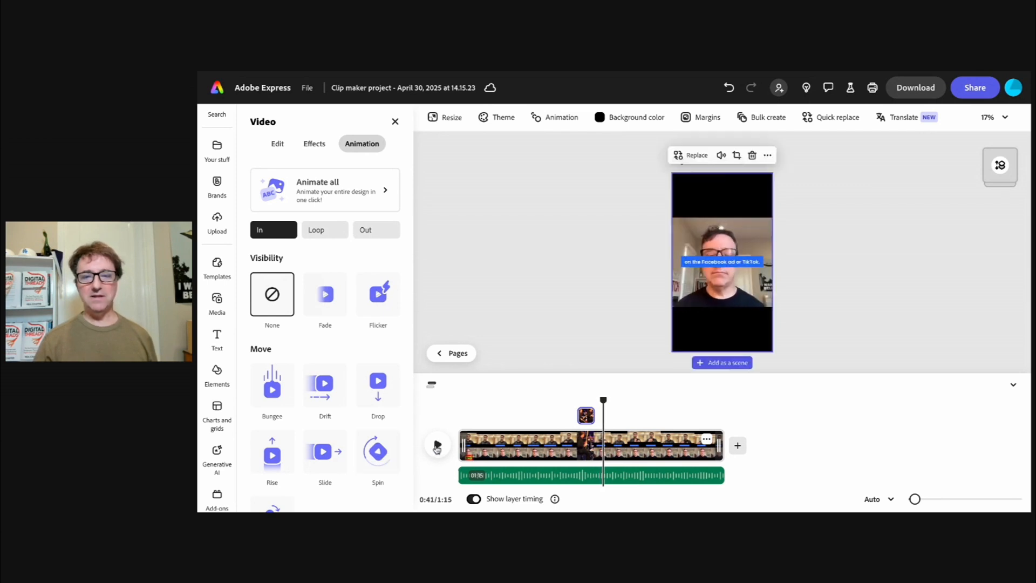
{"action": "left_click", "coordinate": [436, 444]}
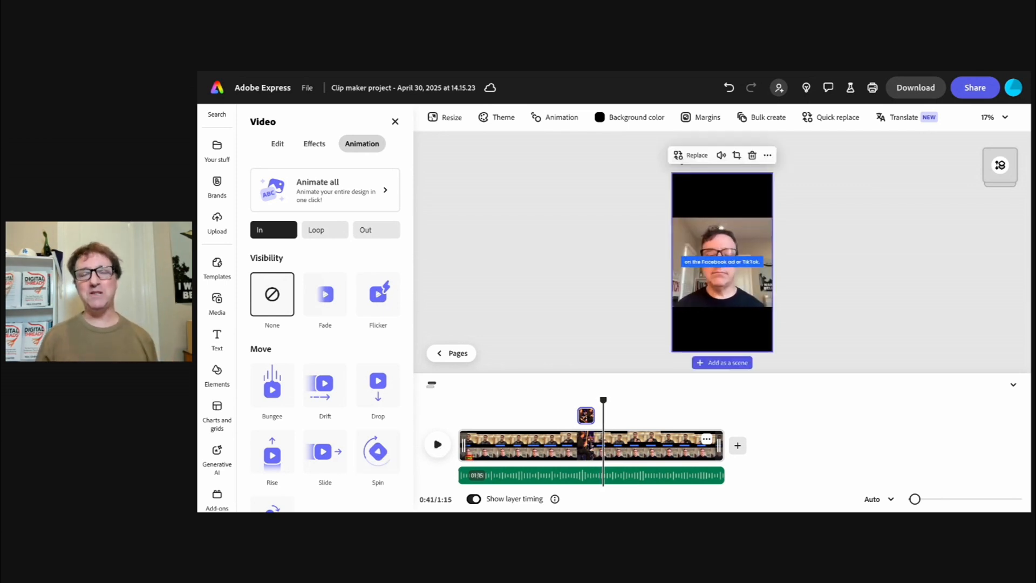